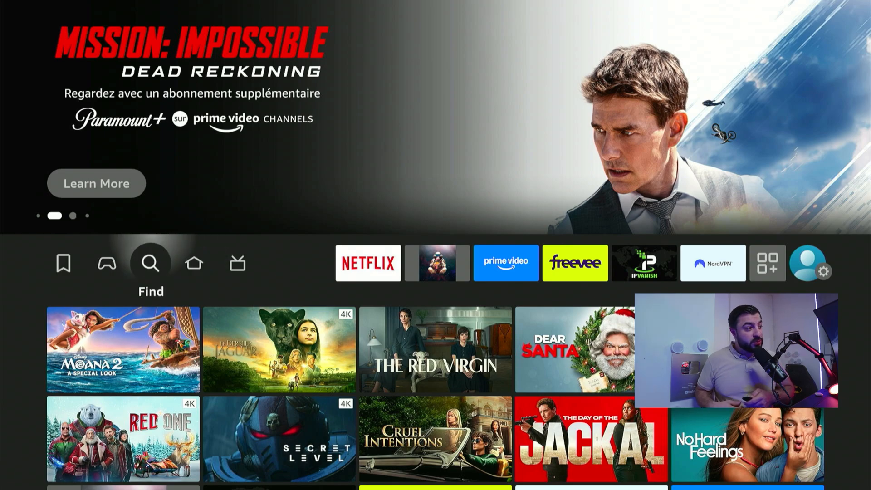
Step: Search the Fire TV store for 'Do' and select the Downloader suggestion
left_click(151, 263)
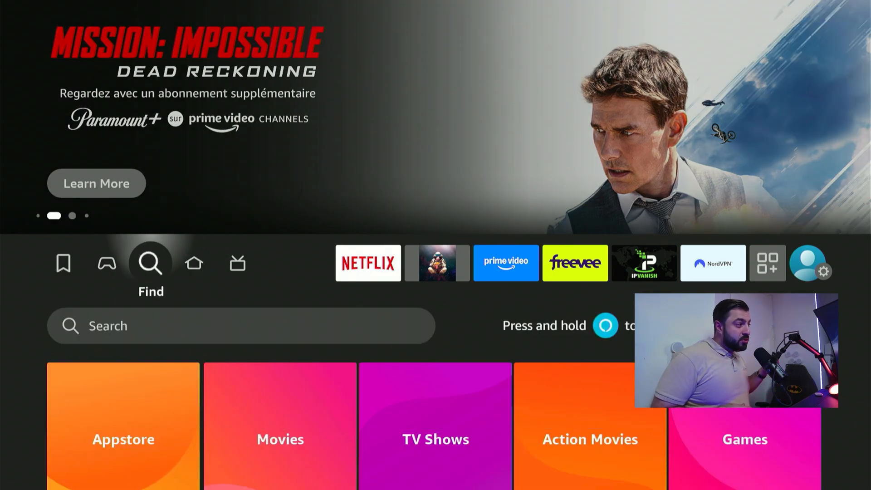
left_click(241, 325)
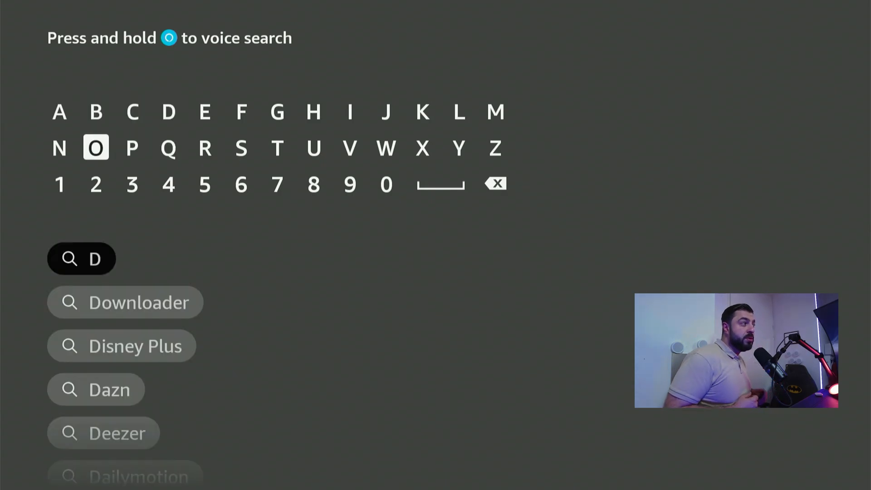
left_click(95, 148)
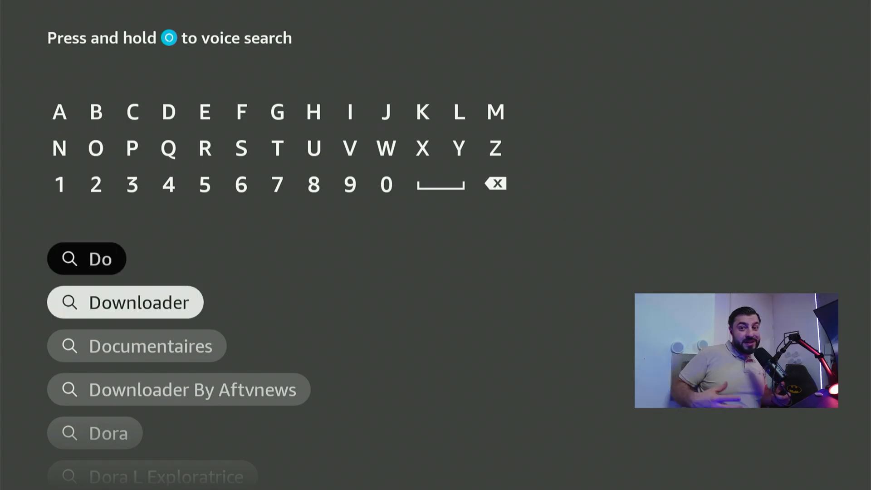
left_click(125, 301)
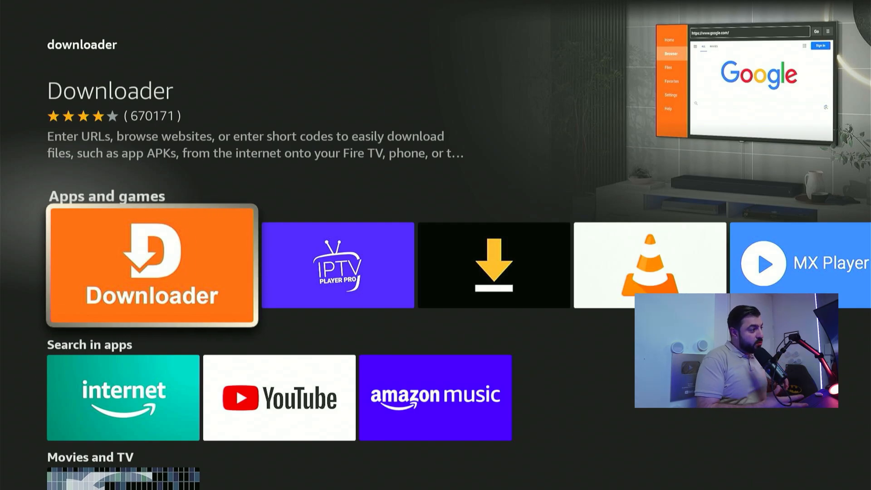
Step: Start installing the Downloader app from its store page
left_click(151, 266)
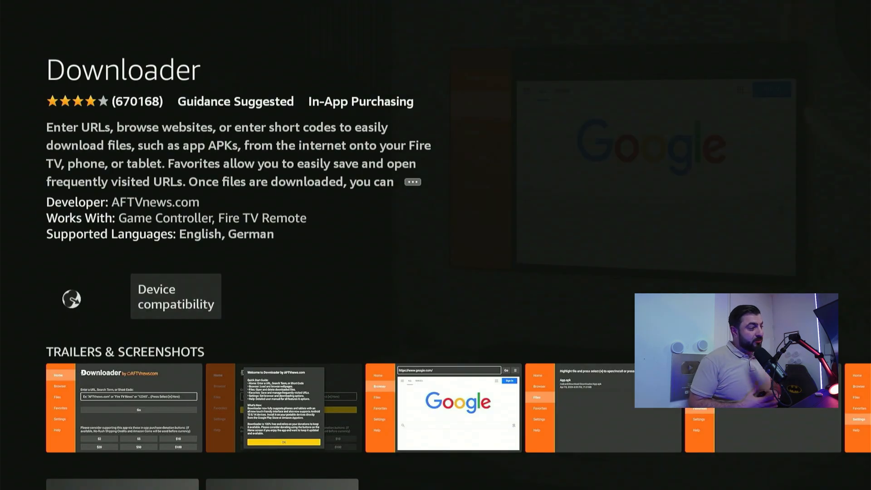
left_click(71, 299)
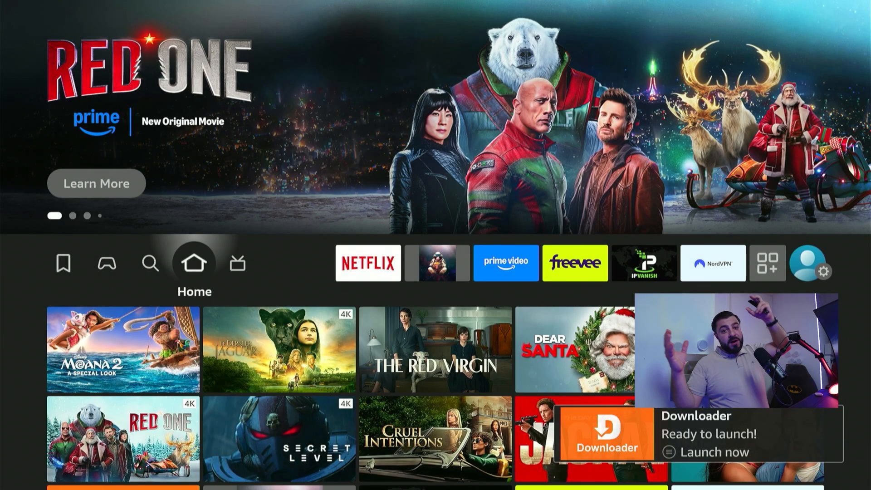
Step: Go from Home into Settings and open the My Fire TV page
left_click(505, 263)
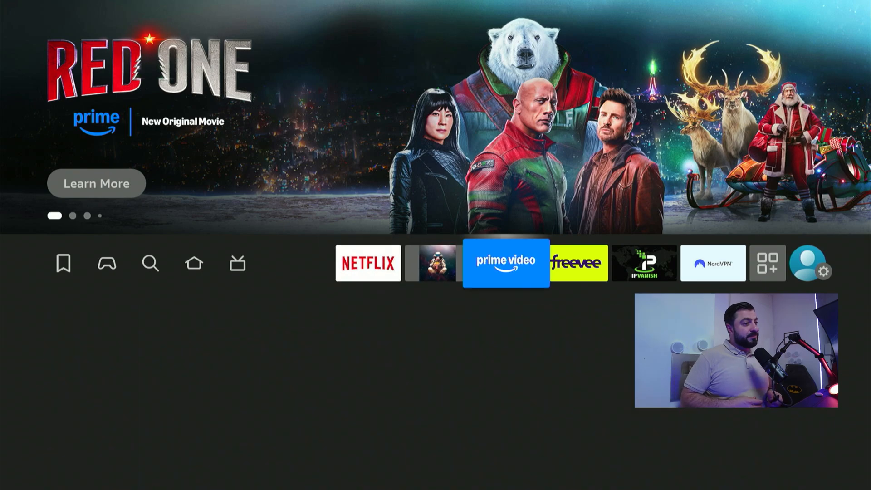
left_click(825, 272)
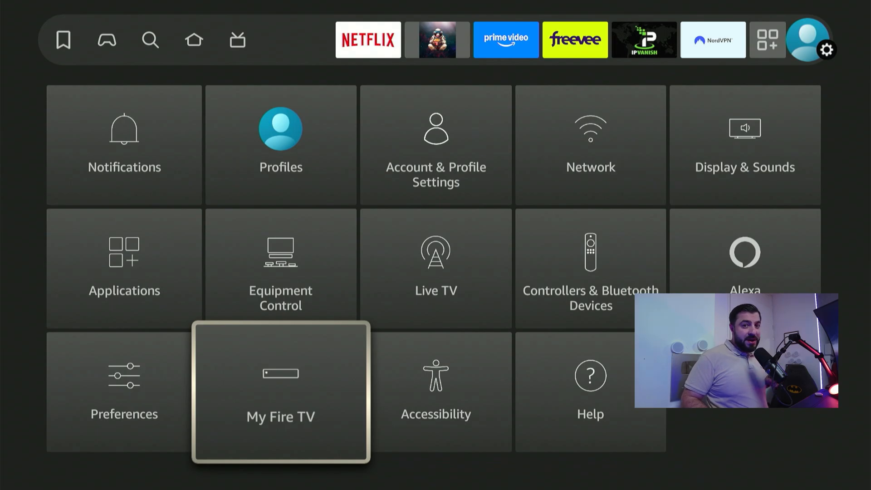
left_click(280, 392)
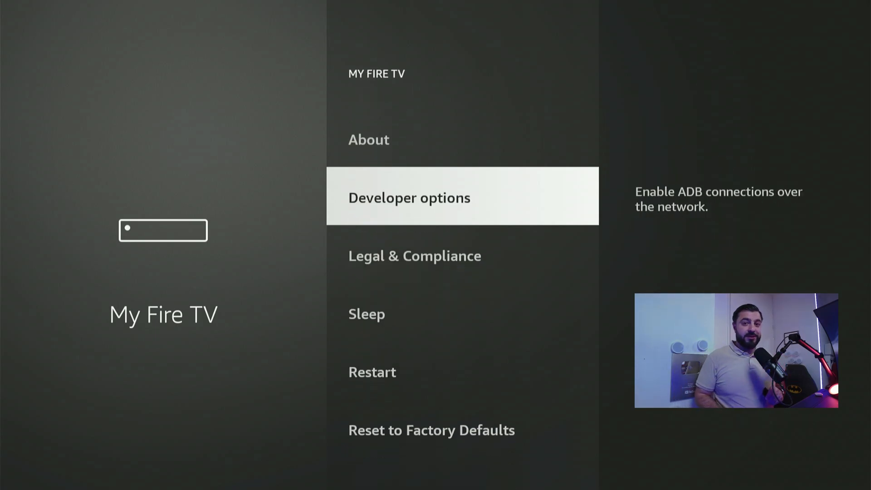
Step: In Developer options turn Install unknown apps ON for Downloader, then return Home
left_click(409, 196)
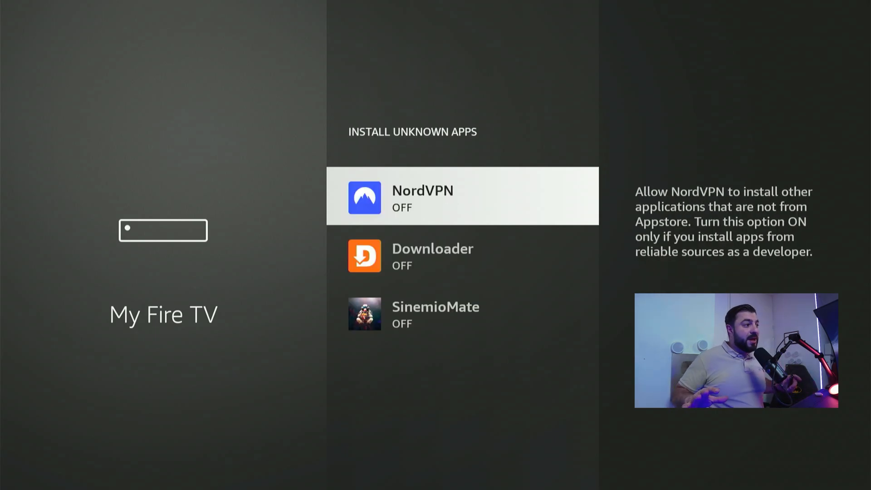
scroll("down", 3)
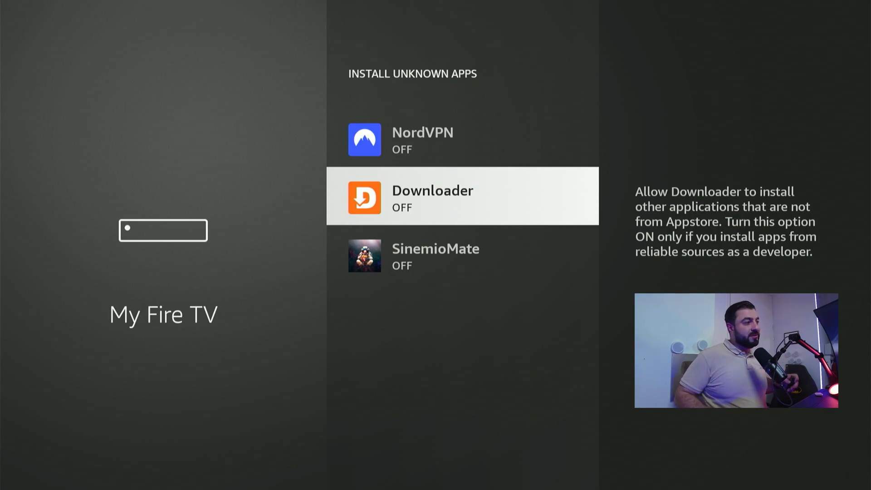
left_click(461, 196)
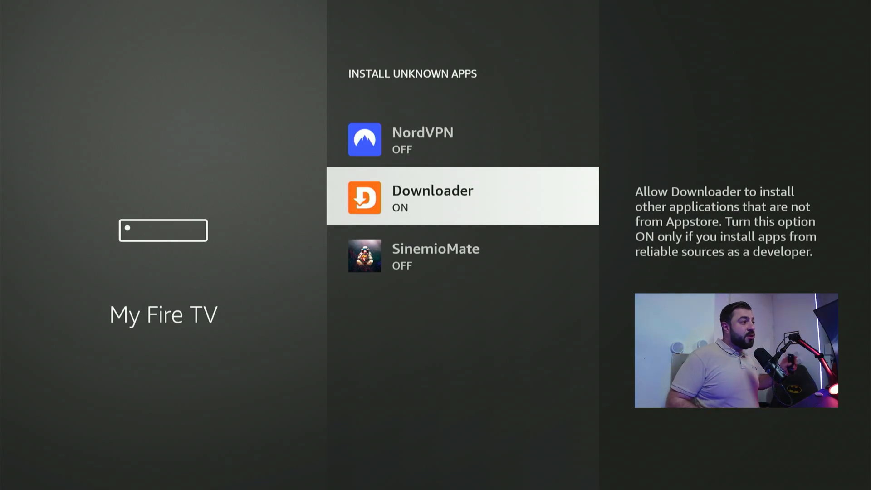
key("Home")
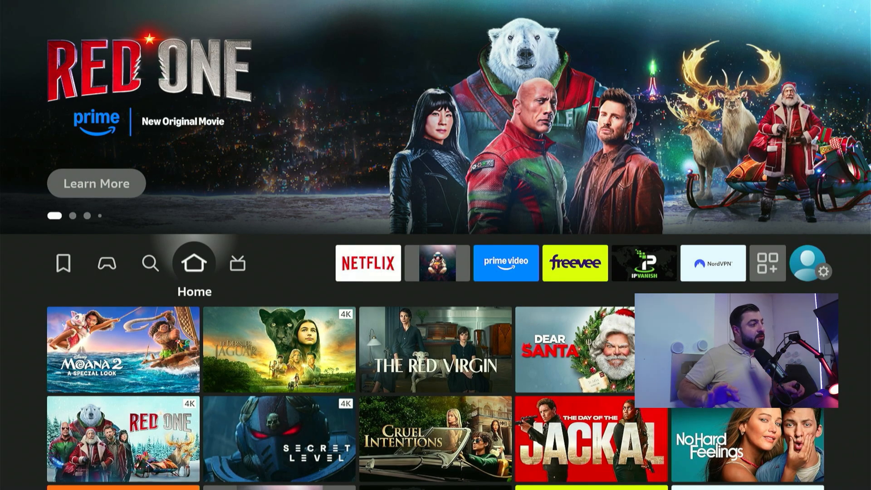
Step: Show all apps in Your Apps & Channels and bring up Downloader's options menu
left_click(713, 263)
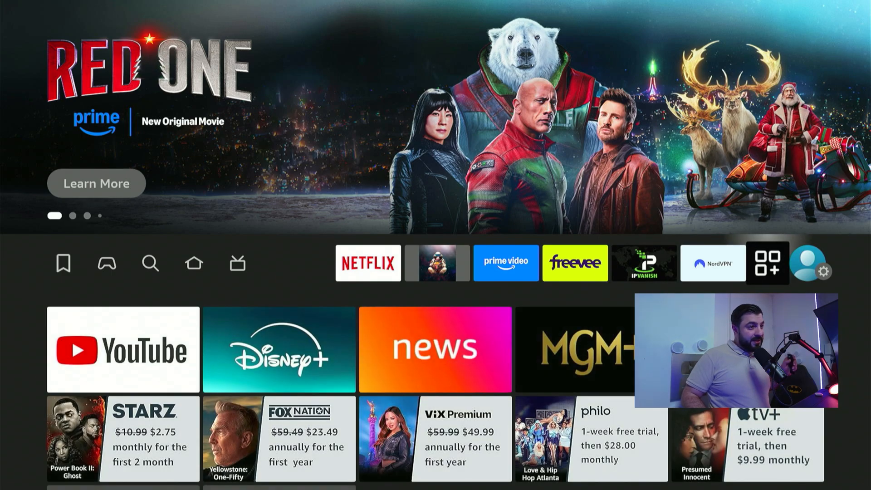
left_click(767, 264)
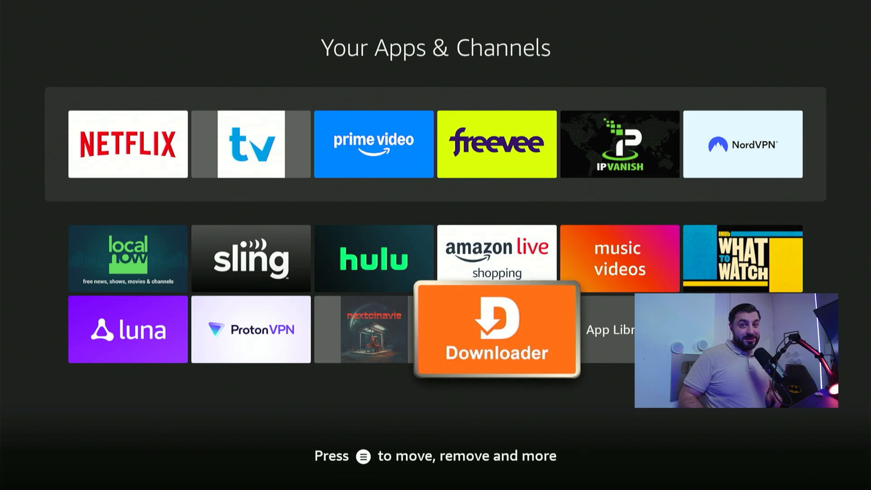
key("menu")
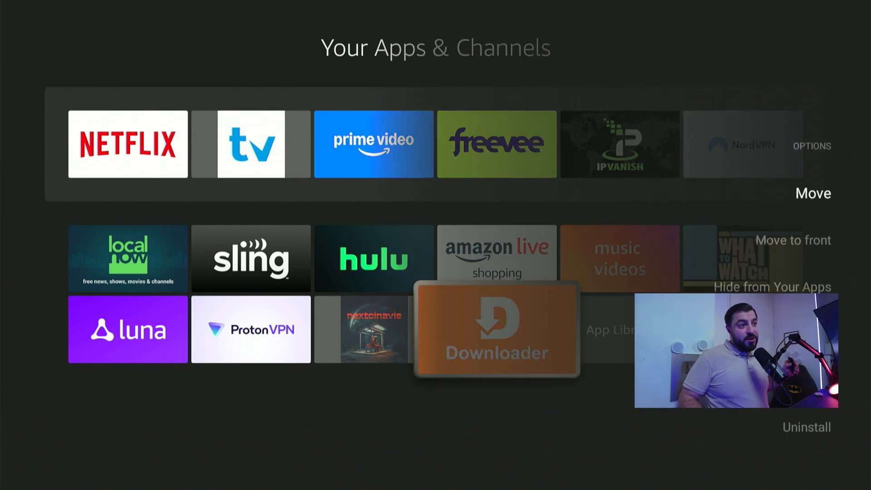
left_click(813, 192)
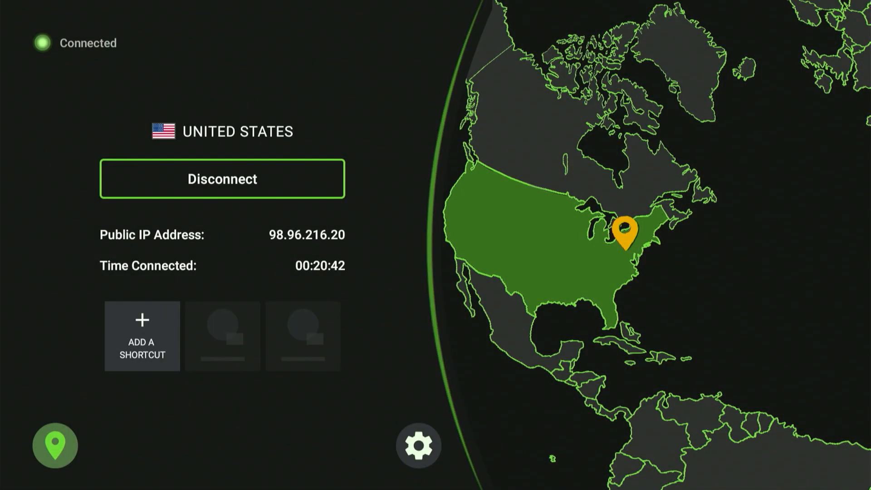
Step: Review the IPVanish server locations list with the United States favourite
left_click(55, 445)
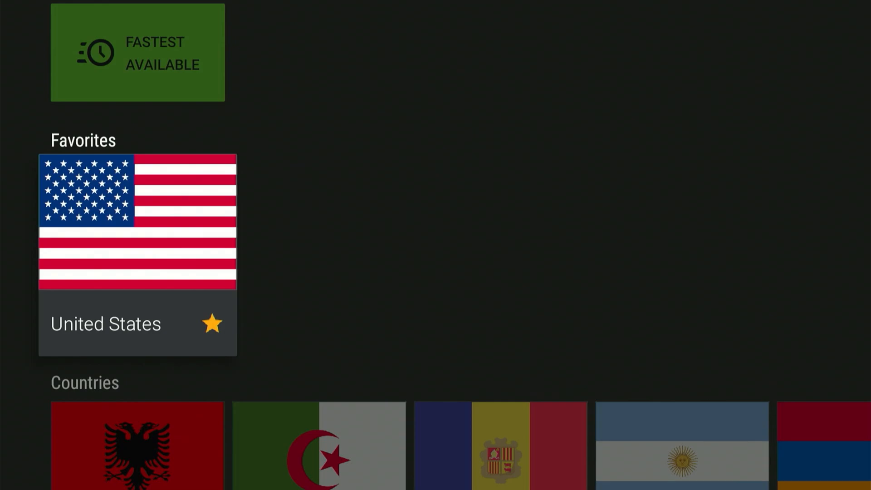
scroll("down", 3)
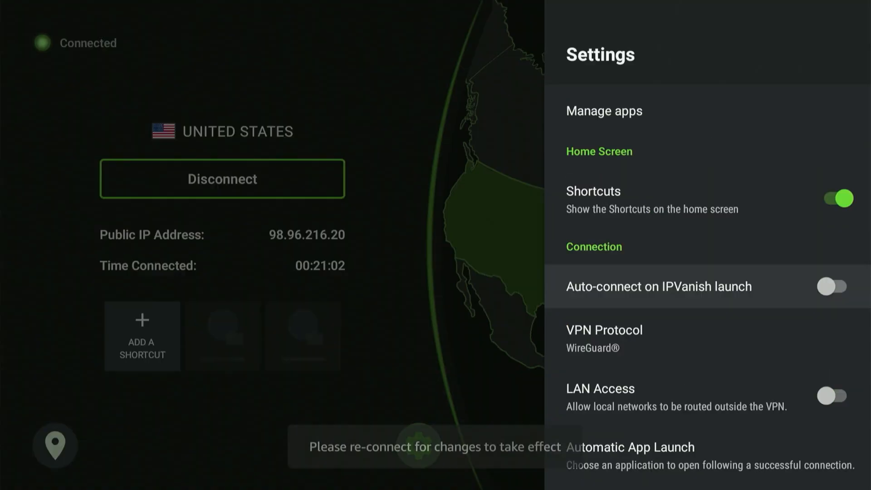
scroll("down", 3)
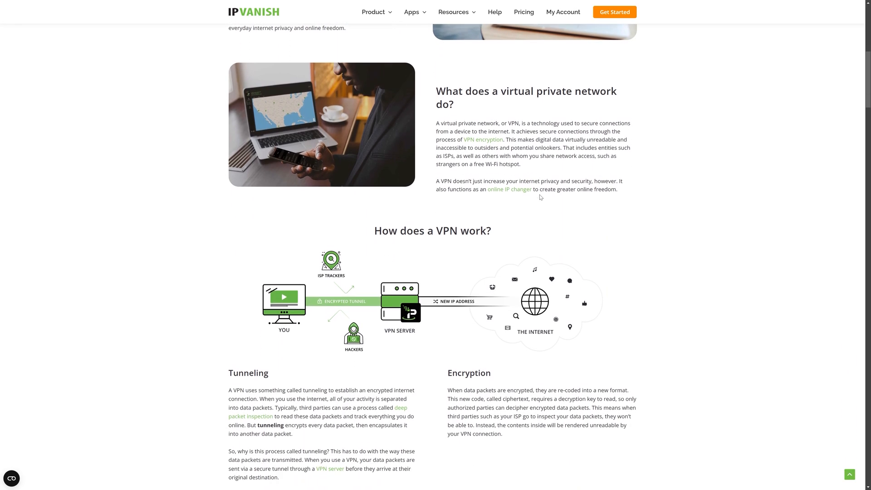
Step: View IPVanish pricing on the website, comparing the Yearly and Monthly plans
scroll("down", 3)
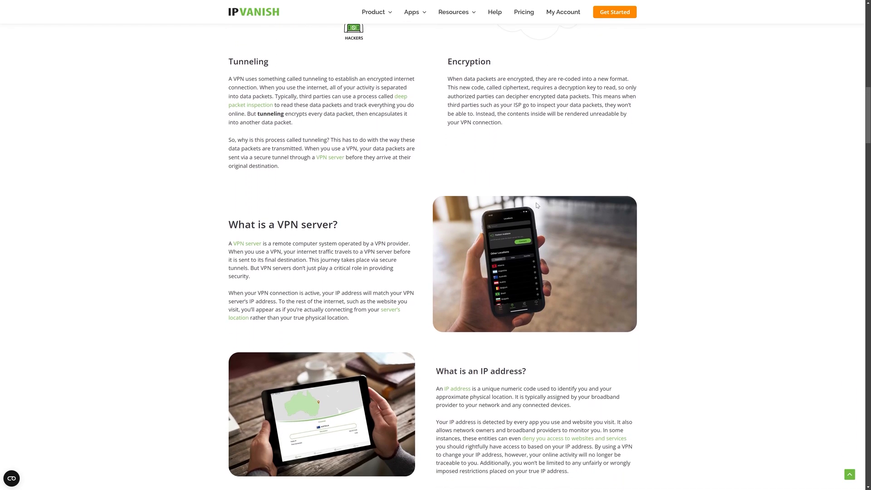
left_click(522, 12)
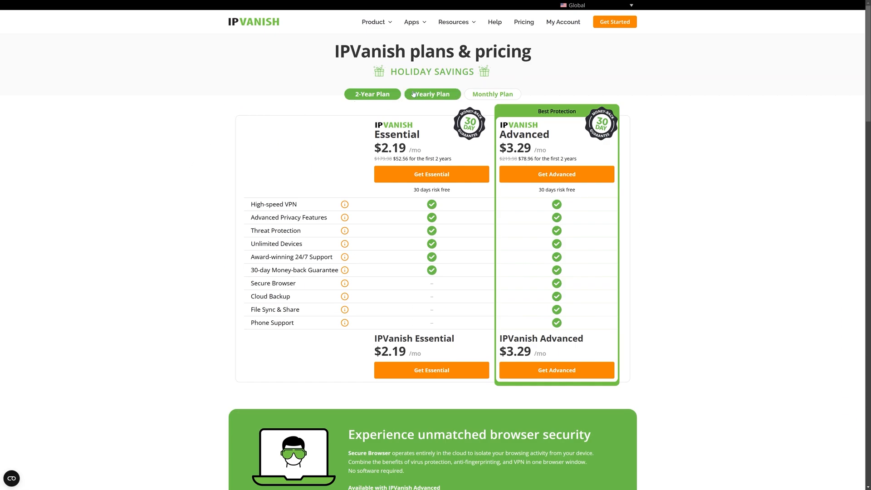
left_click(432, 93)
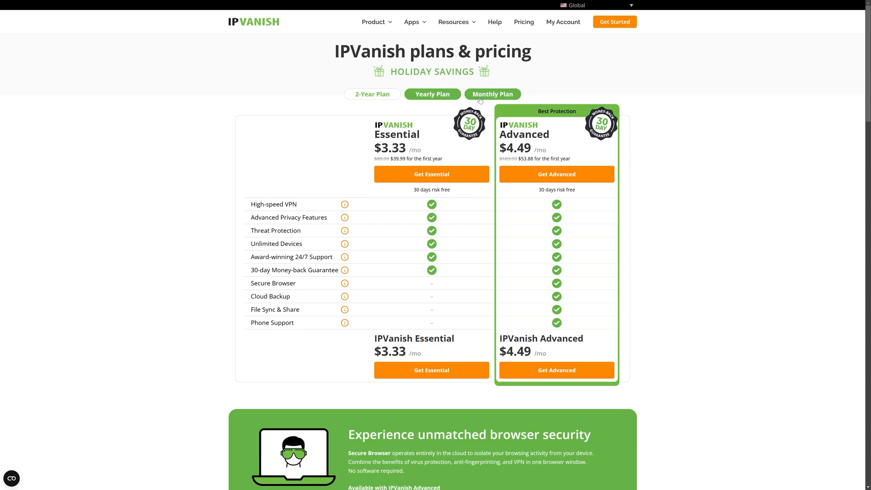
left_click(492, 94)
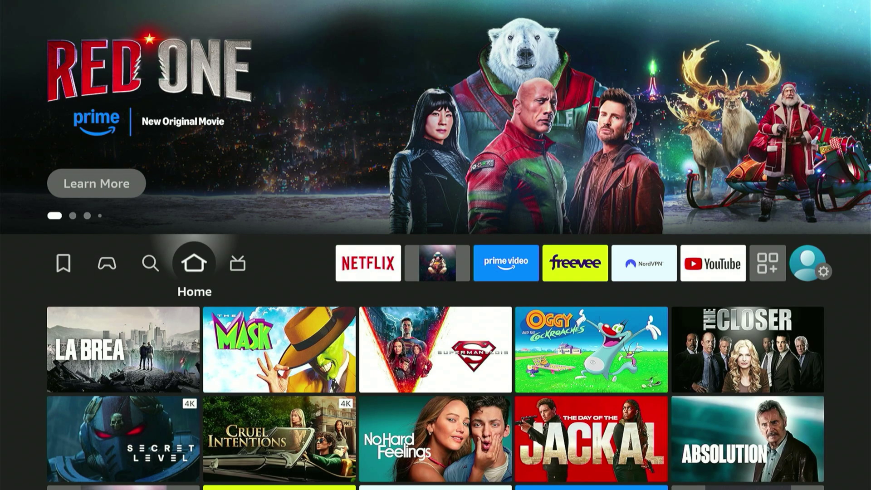
Step: Search for 'ipvanish', open the IPVanish VPN tile and start its download
left_click(149, 263)
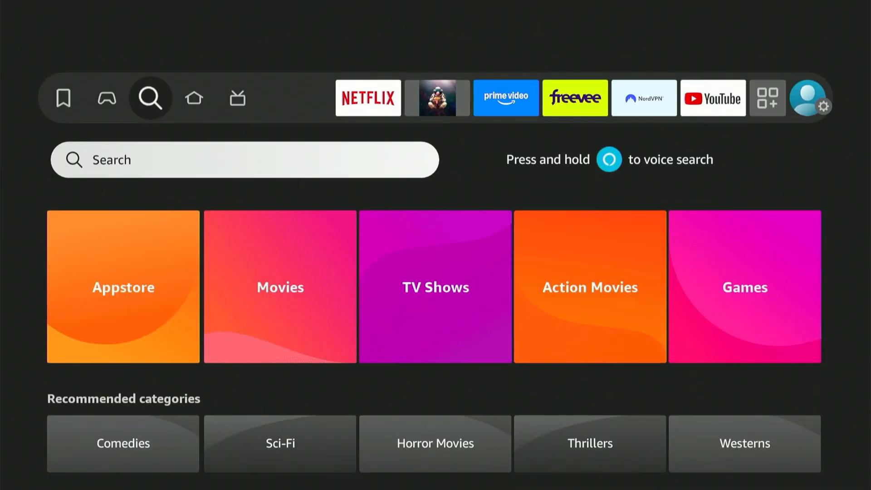
left_click(244, 160)
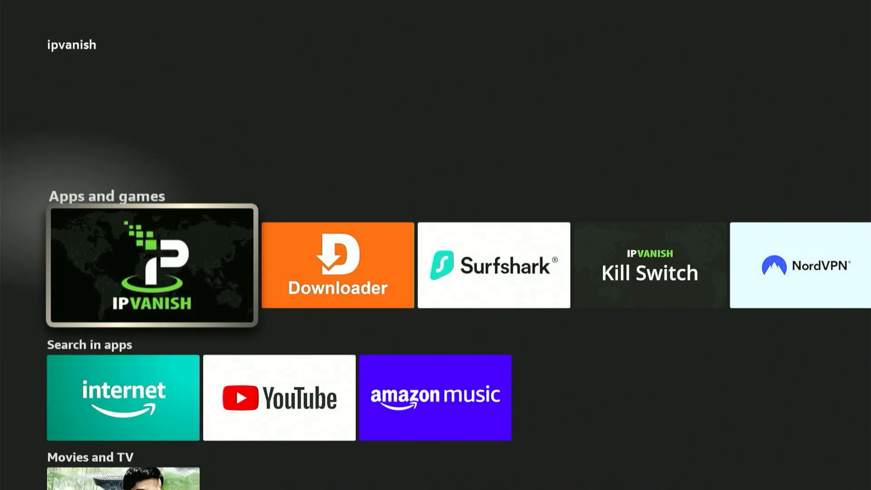
left_click(150, 265)
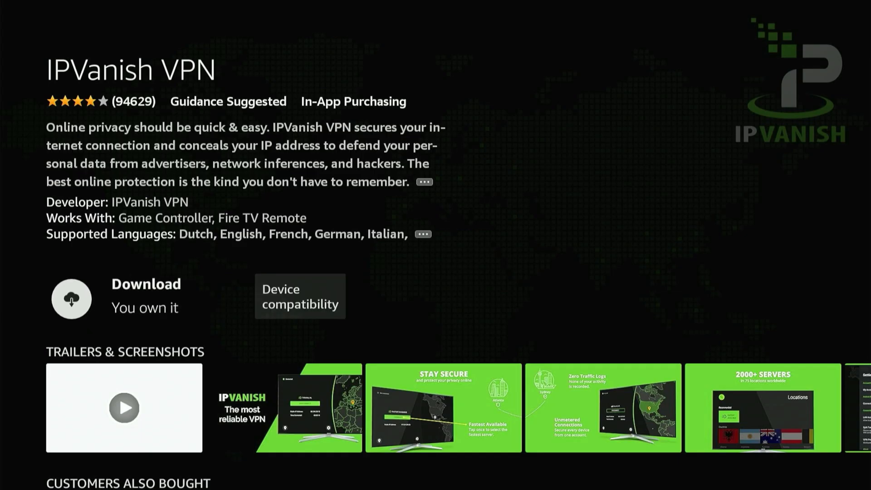
left_click(71, 298)
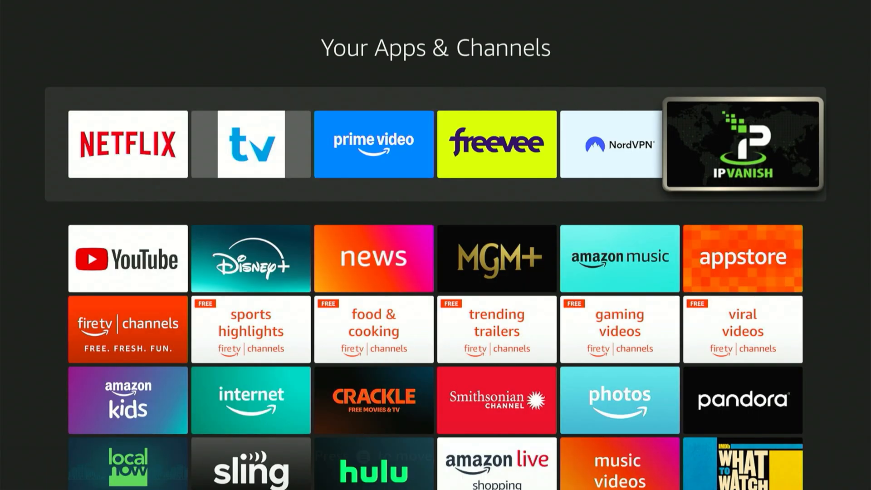
Step: Launch IPVanish from Your Apps & Channels and view its not-connected screen
left_click(743, 144)
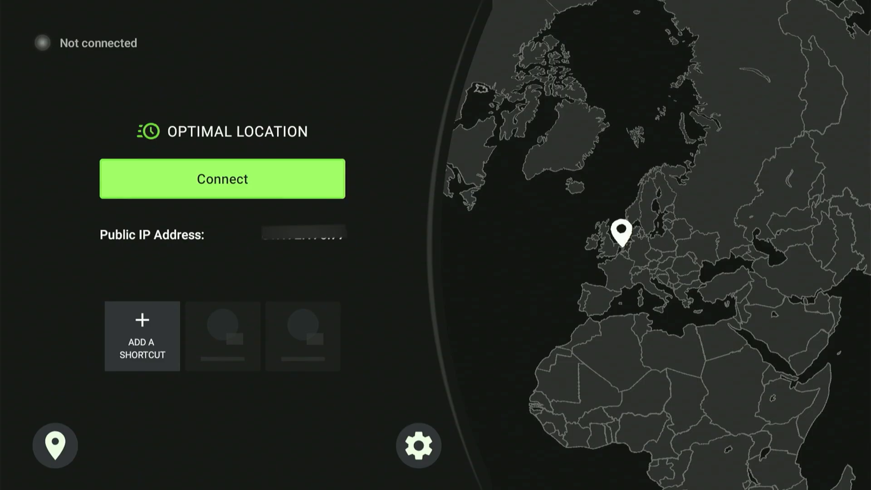
left_click(221, 179)
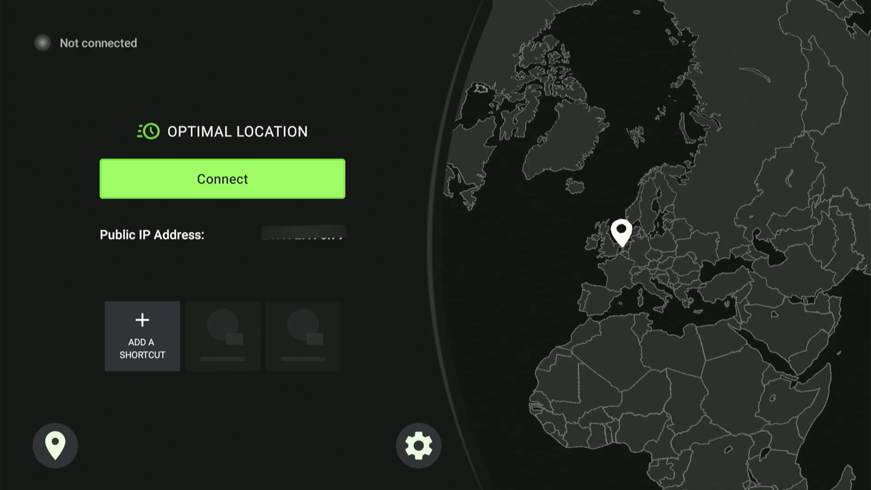
left_click(222, 179)
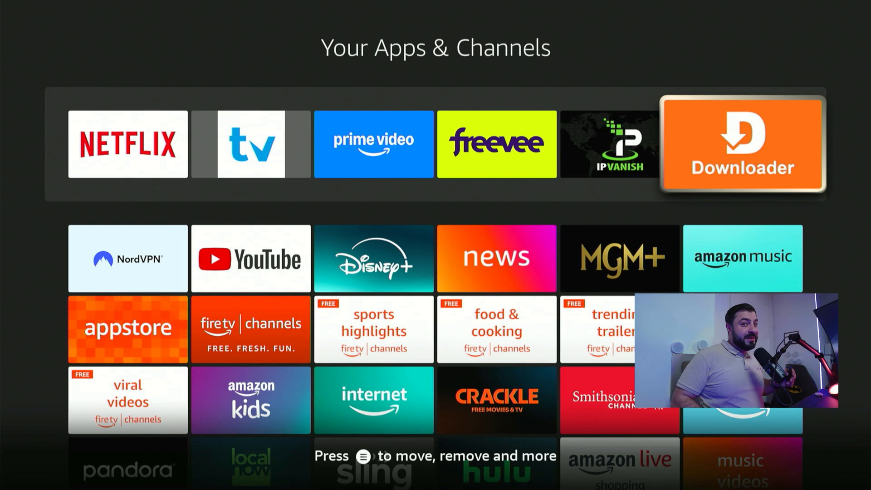
Step: Launch Downloader, allow file access, and select the empty URL field
left_click(742, 144)
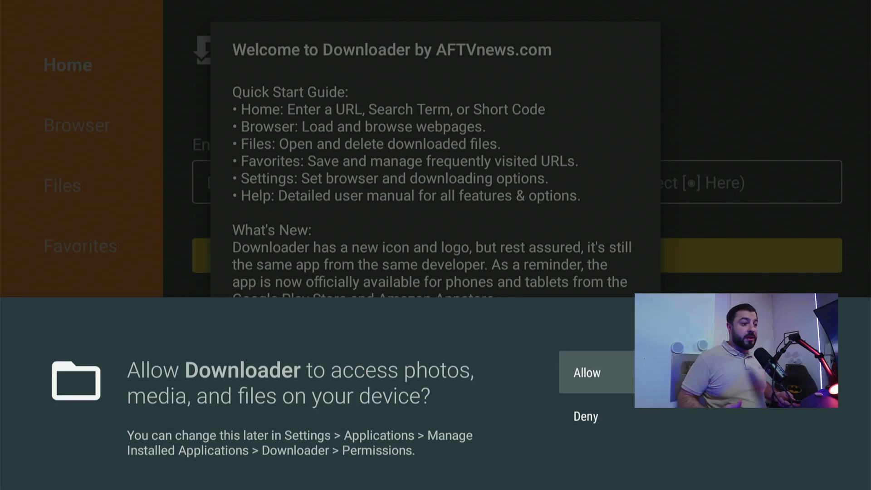
left_click(586, 373)
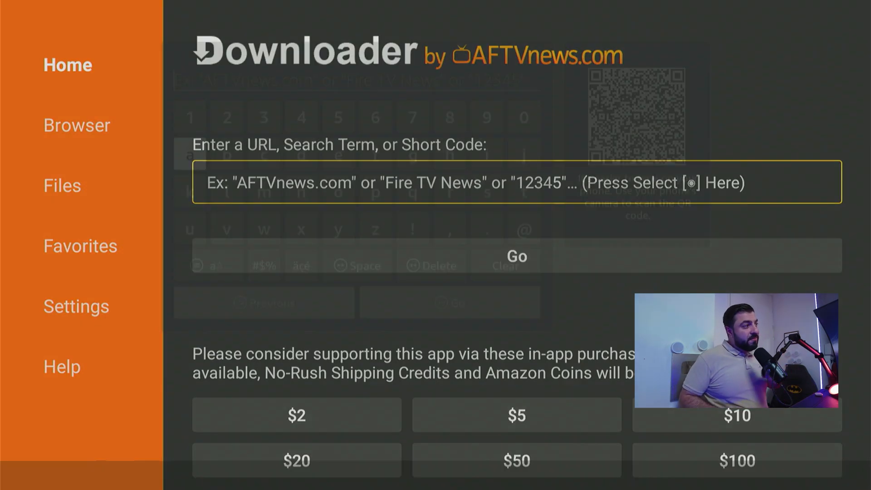
left_click(466, 182)
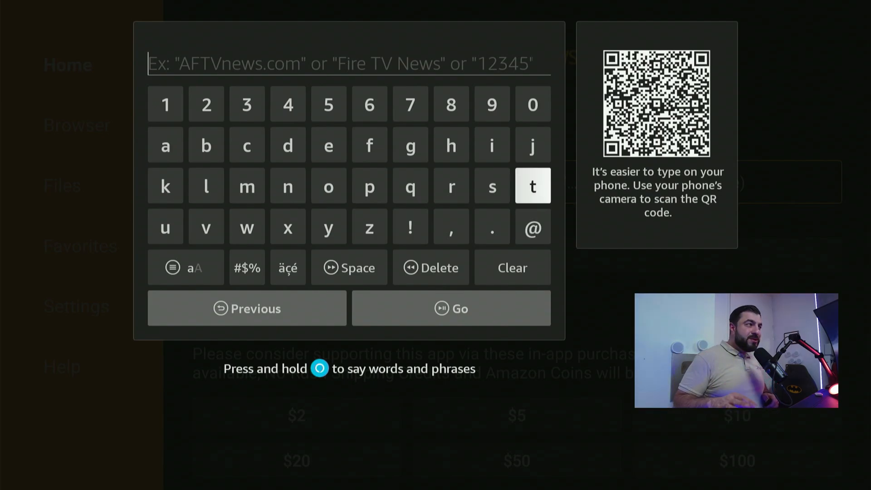
Step: Enter short code 675182 and submit it to load the AndroiTweaks website
left_click(369, 104)
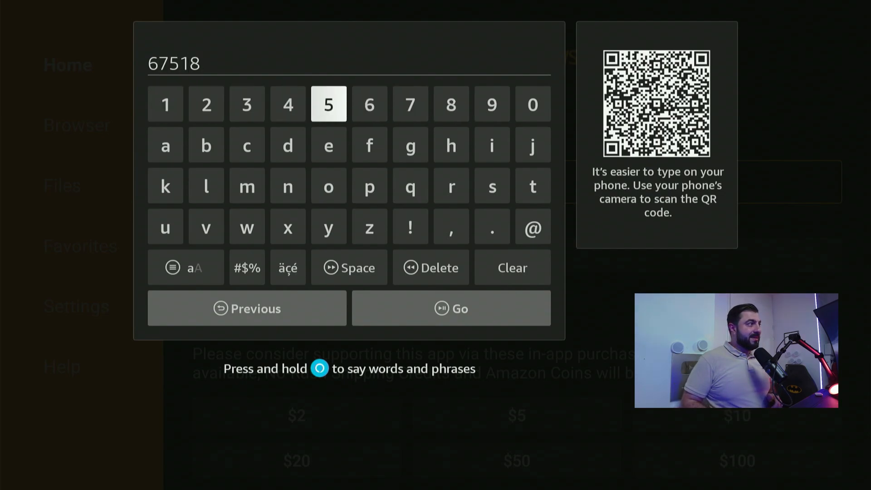
left_click(206, 103)
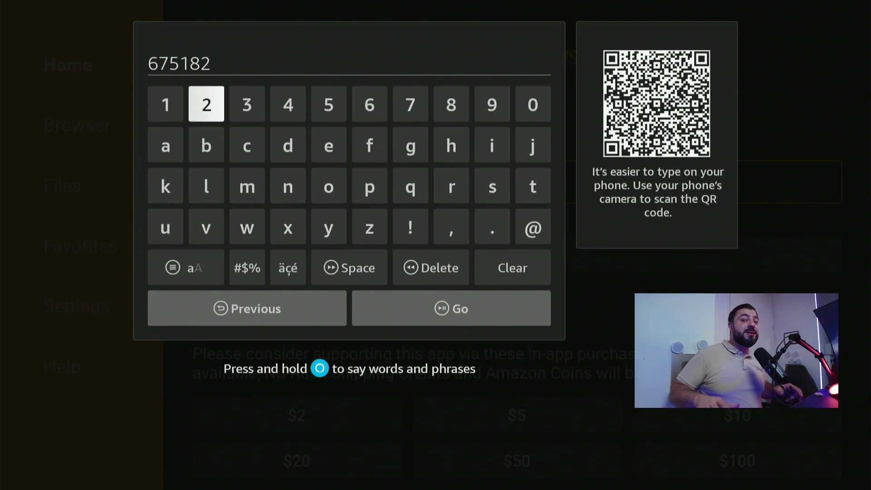
mouse_move(206, 226)
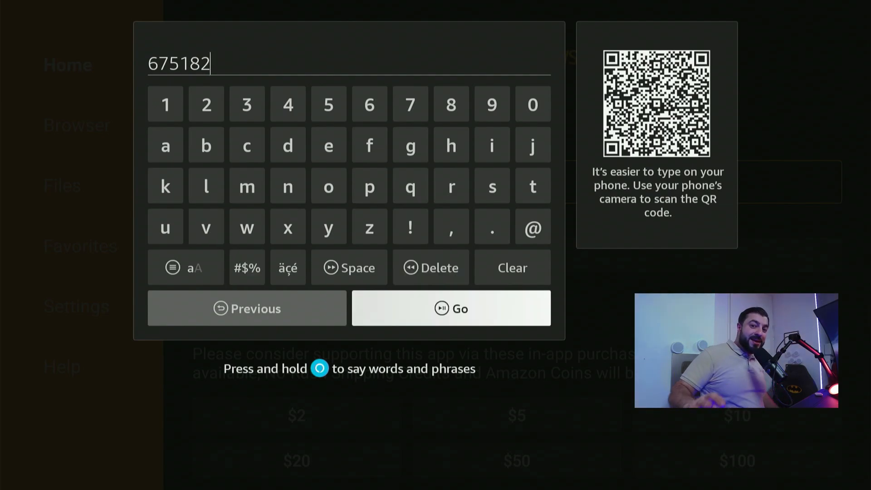
left_click(451, 308)
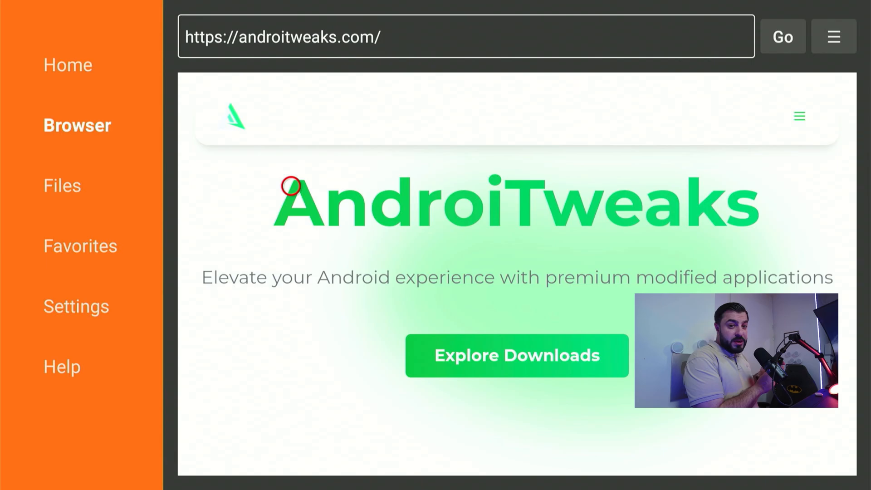
Step: Save AndroiTweaks as a Downloader favorite and go to its Downloads Library page
left_click(833, 36)
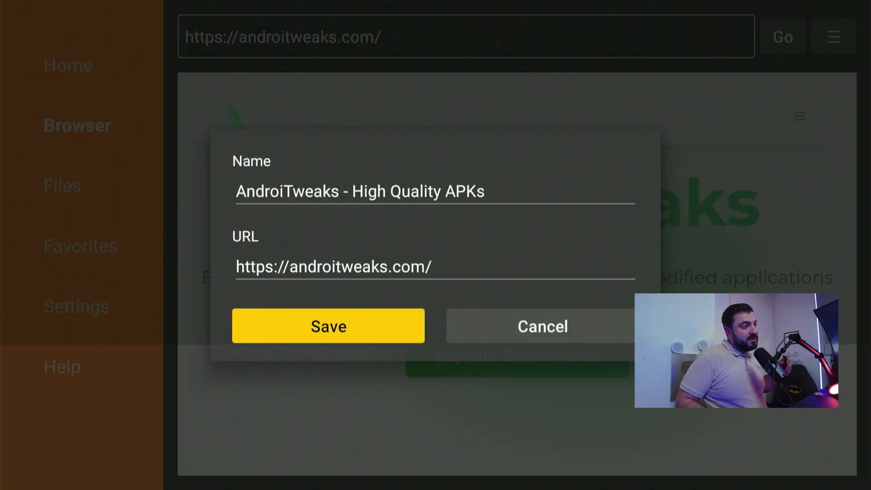
left_click(327, 326)
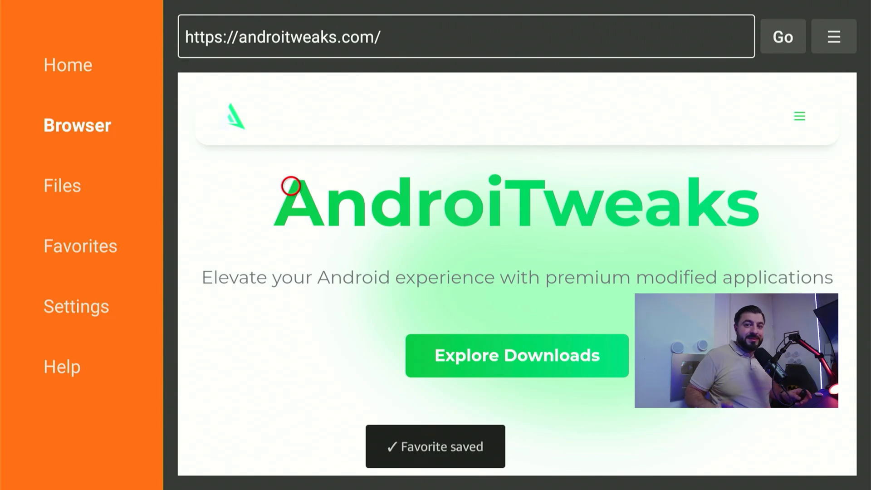
left_click(833, 36)
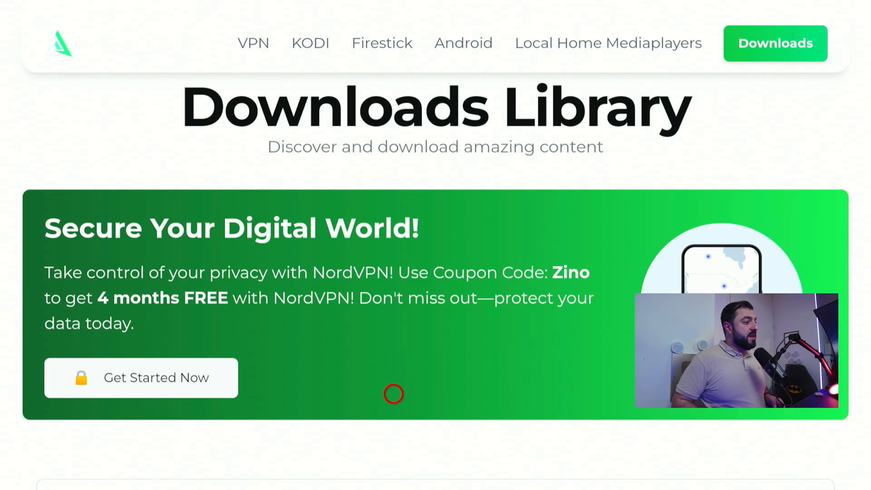
Step: Scroll to Categories and filter the Downloads Library to the Tools category
scroll("down", 3)
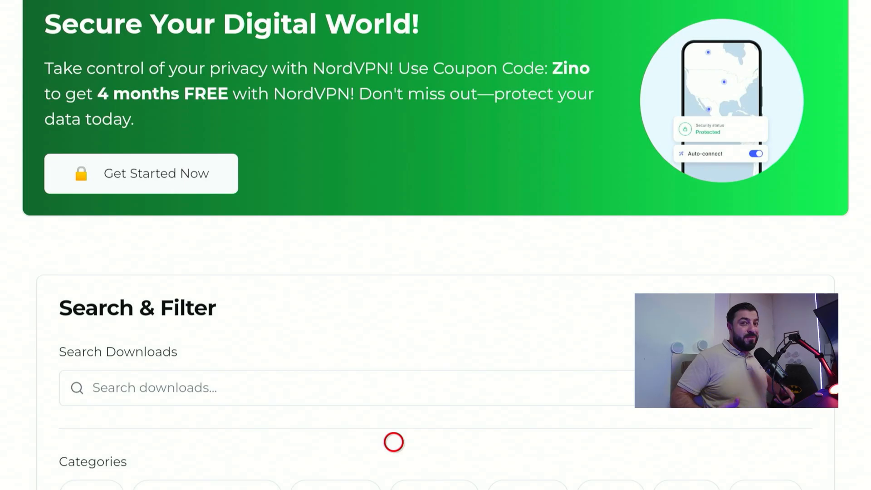
scroll("down", 3)
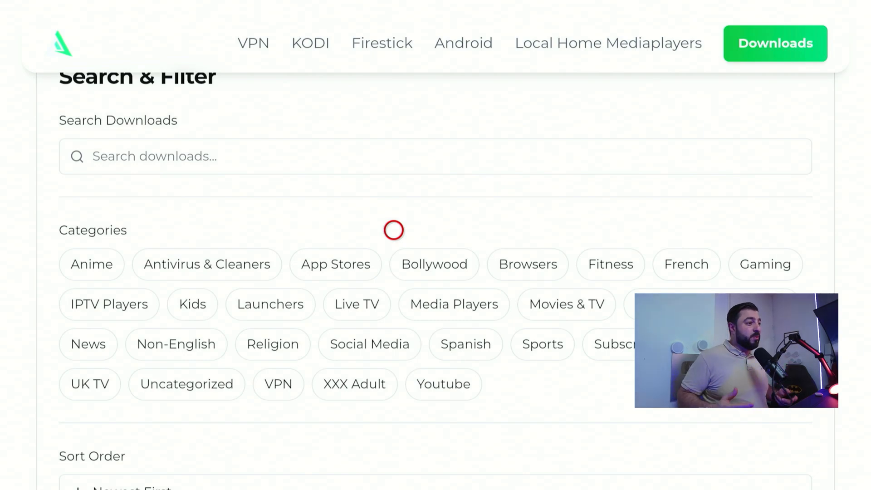
mouse_move(393, 244)
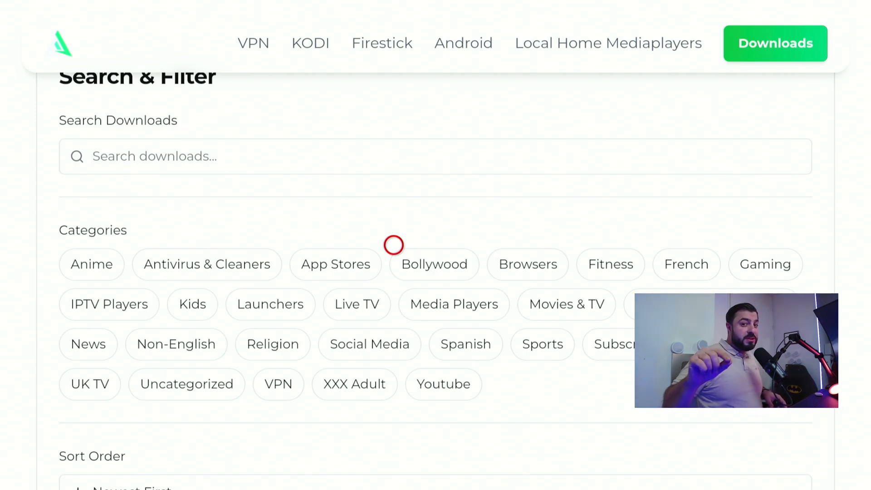
mouse_move(393, 336)
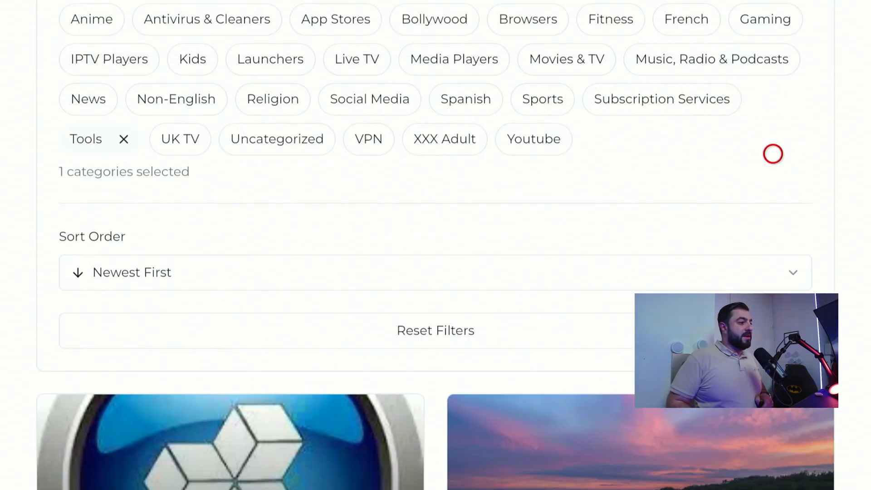
scroll("down", 3)
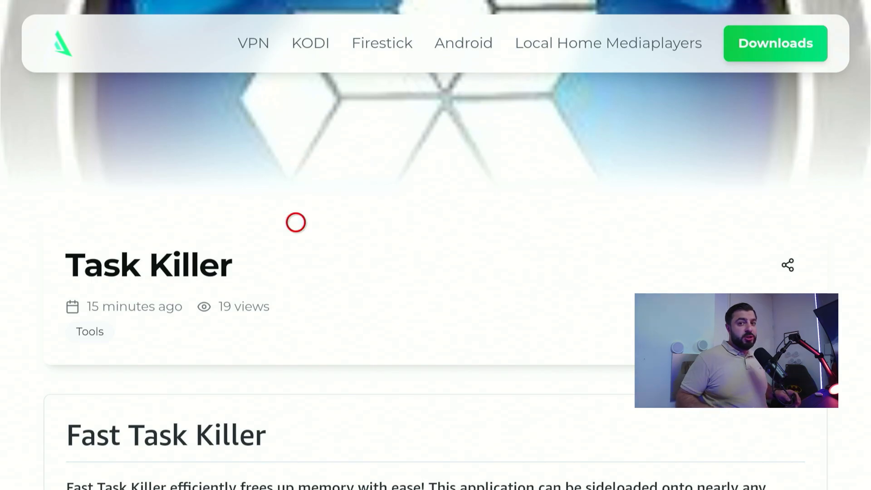
mouse_move(296, 358)
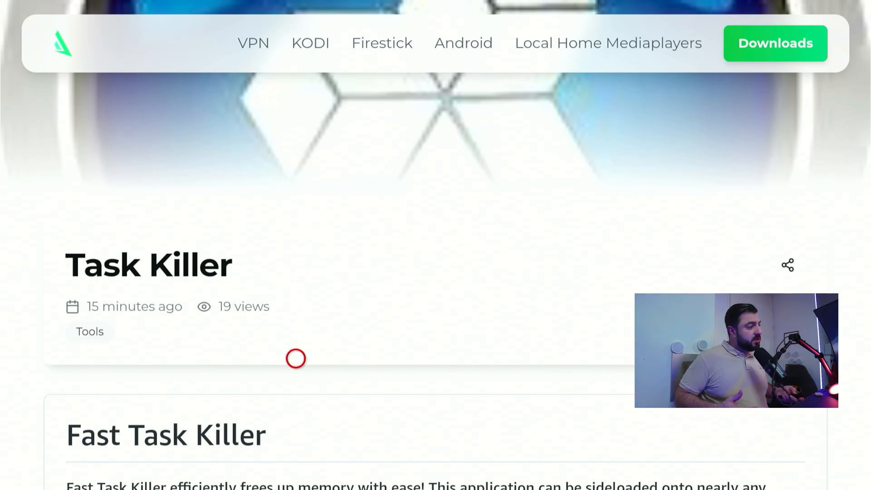
Step: Download the Fast Task Killer file from the Download Files section of its post
scroll("down", 3)
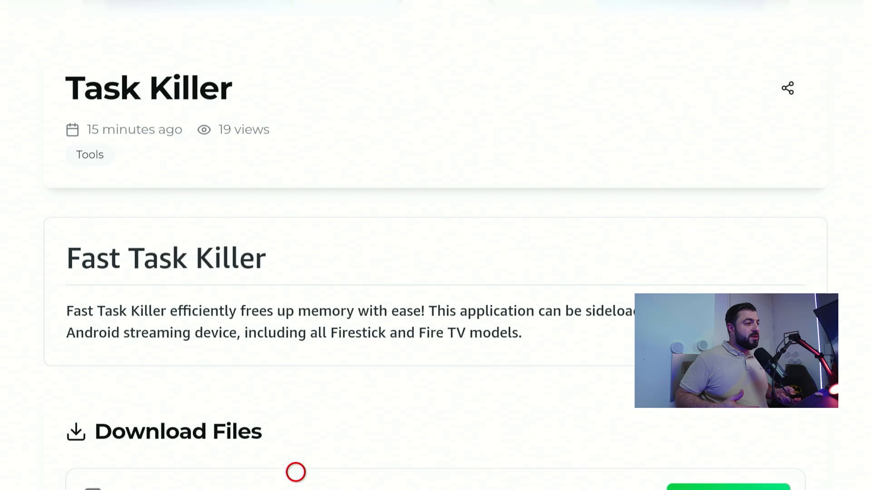
scroll("down", 3)
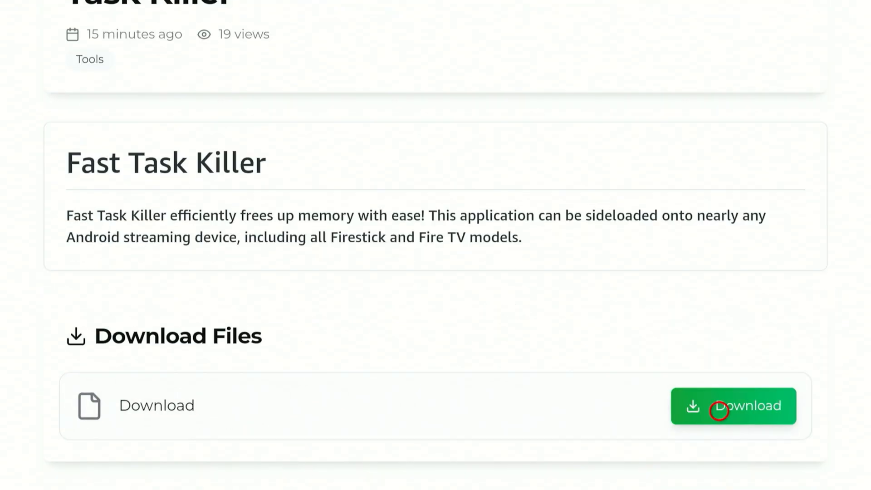
left_click(733, 406)
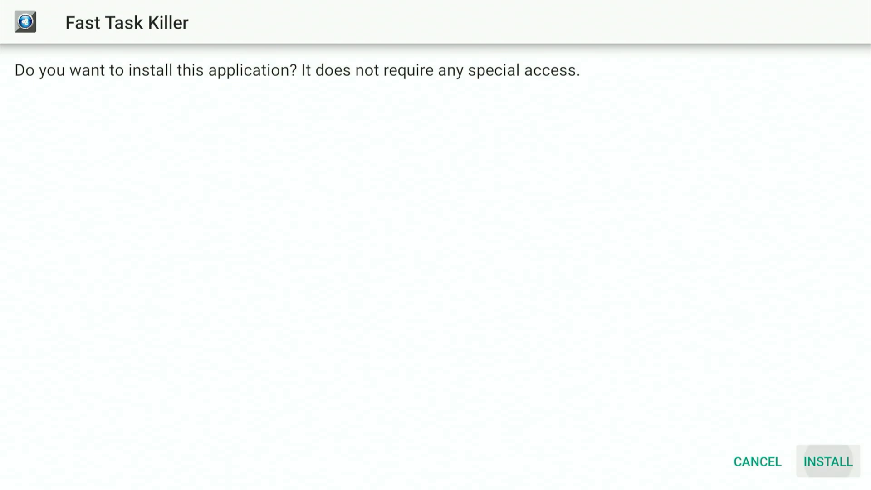
Step: Install Fast Task Killer and dismiss the installer with DONE once it reports App installed
left_click(827, 462)
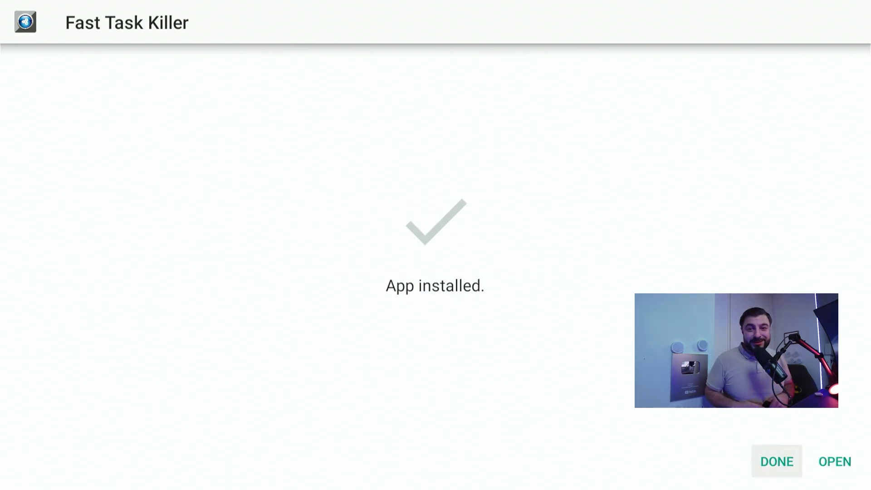
left_click(775, 461)
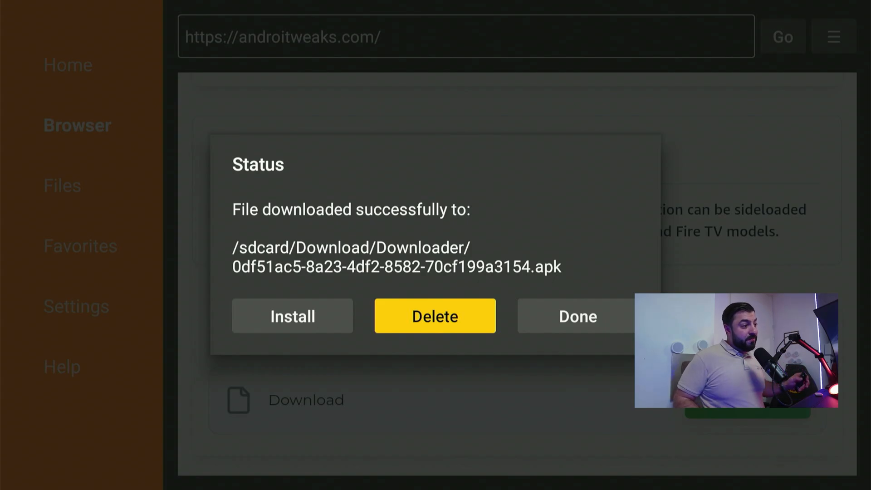
Step: Delete the downloaded Fast Task Killer APK from the Status dialog and confirm
left_click(435, 316)
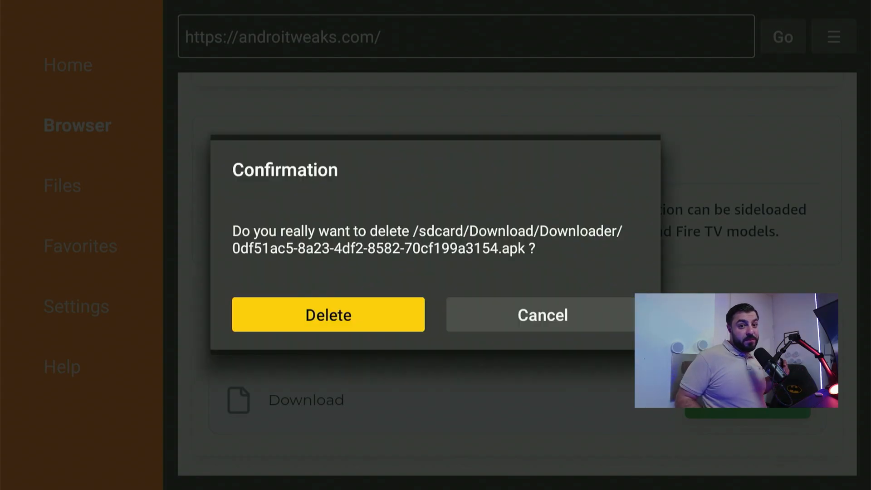
left_click(328, 315)
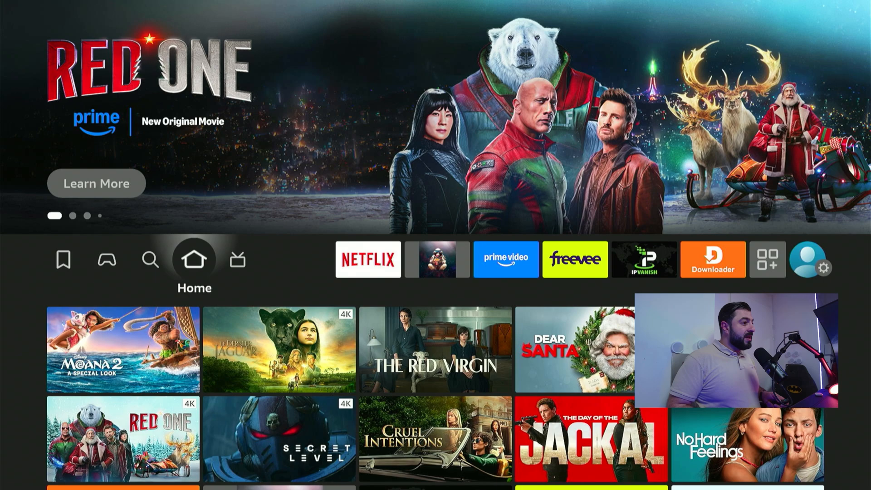
Step: Open Your Apps & Channels from the home screen's Apps grid icon
left_click(768, 260)
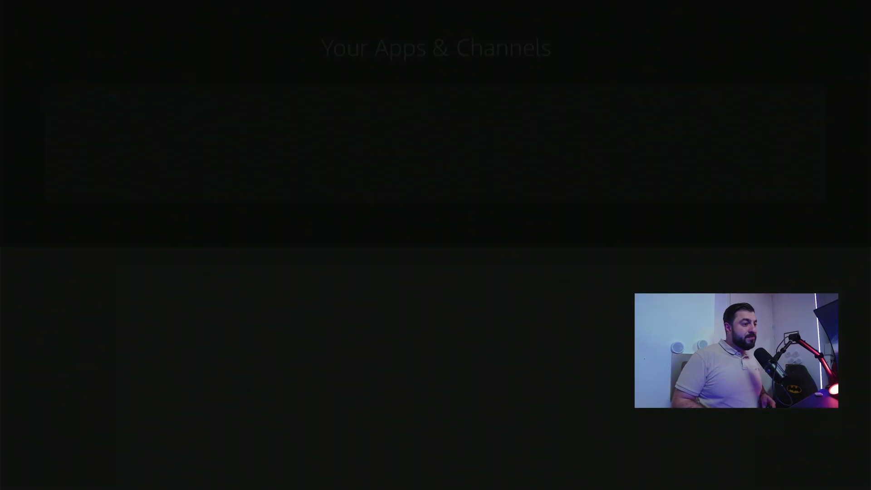